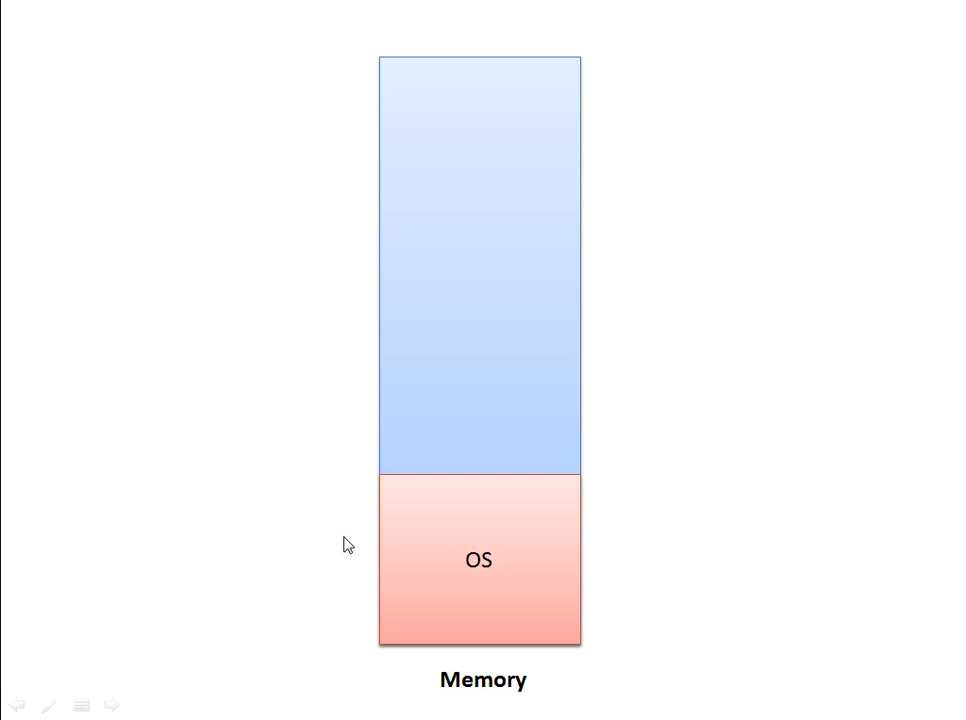
mouse_move(597, 497)
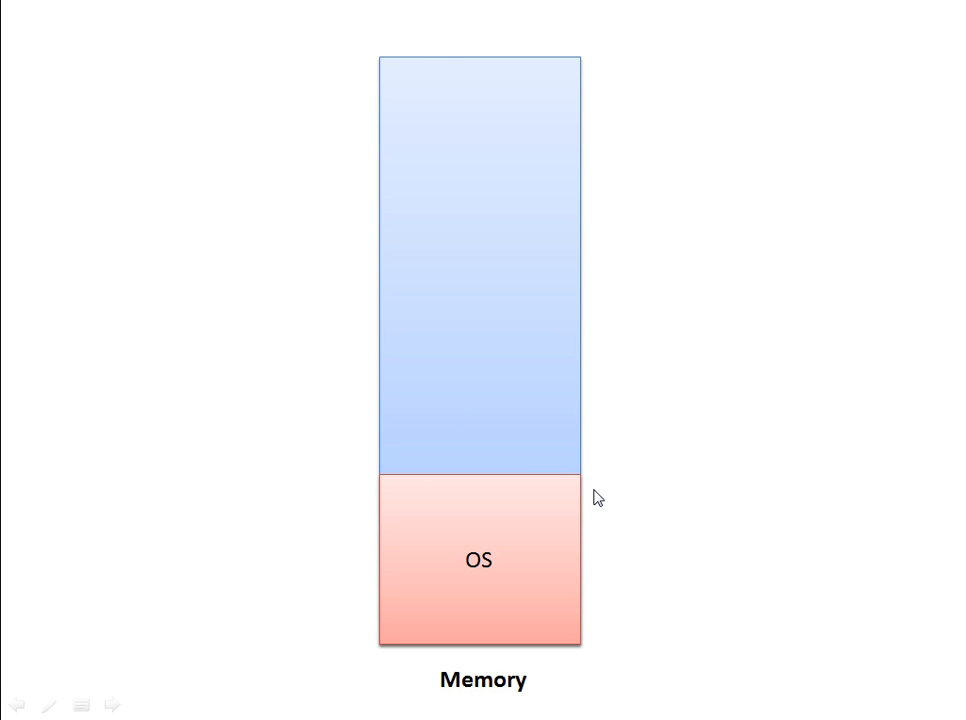
mouse_move(498, 470)
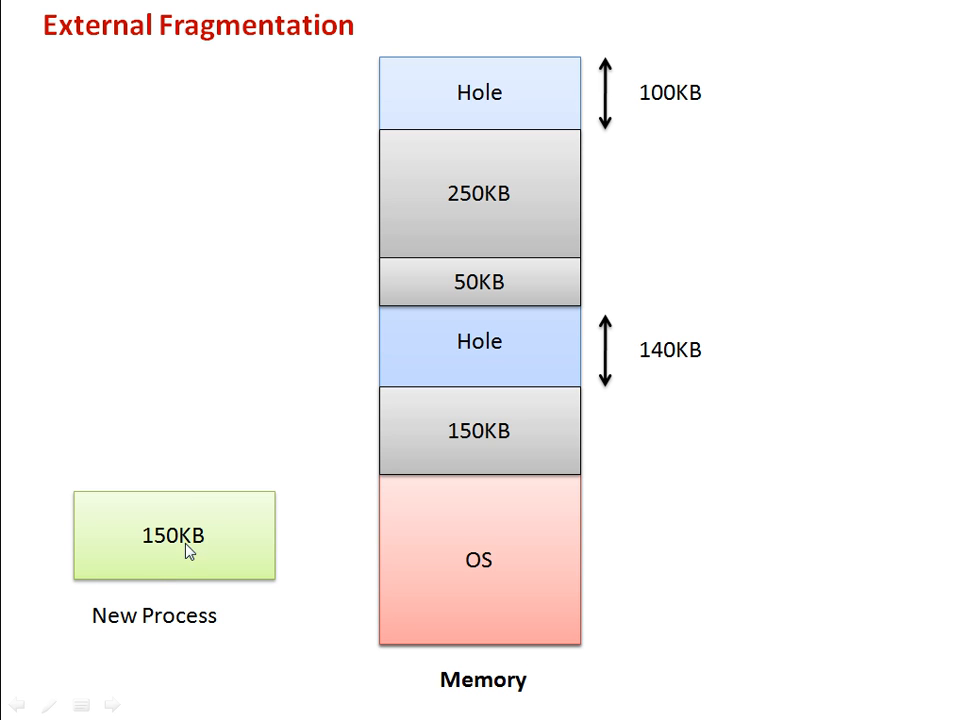
mouse_move(301, 528)
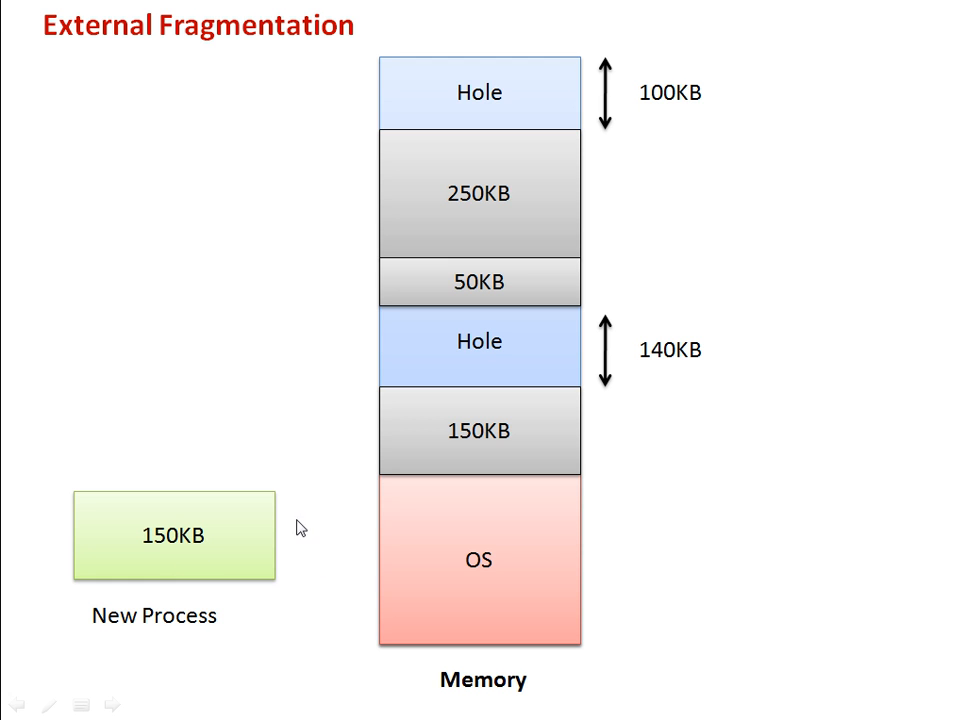
mouse_move(495, 231)
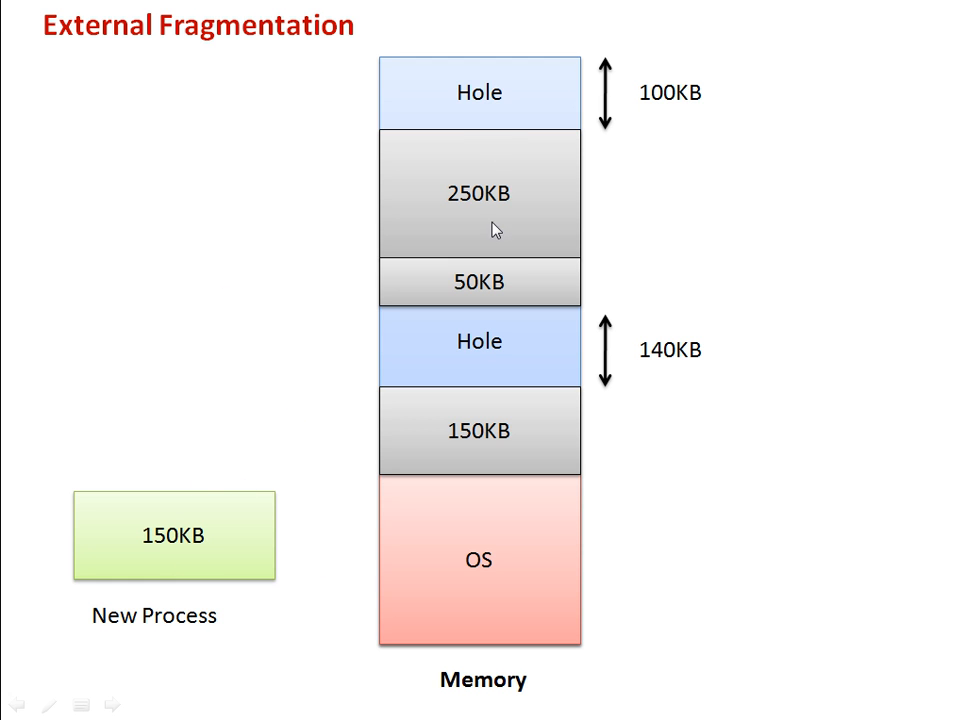
mouse_move(564, 284)
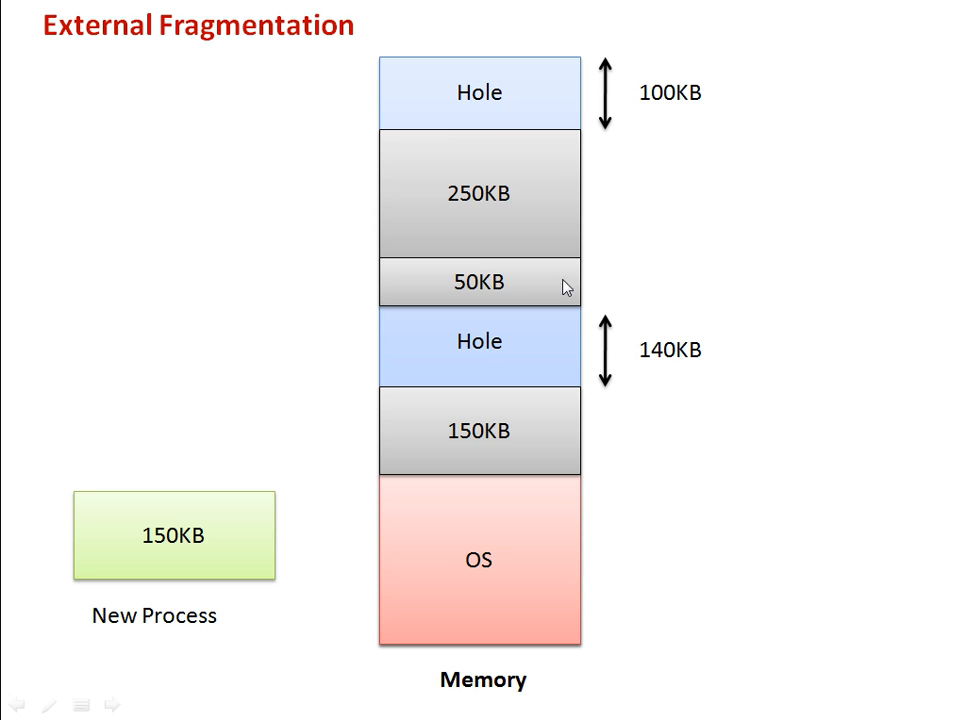
mouse_move(720, 263)
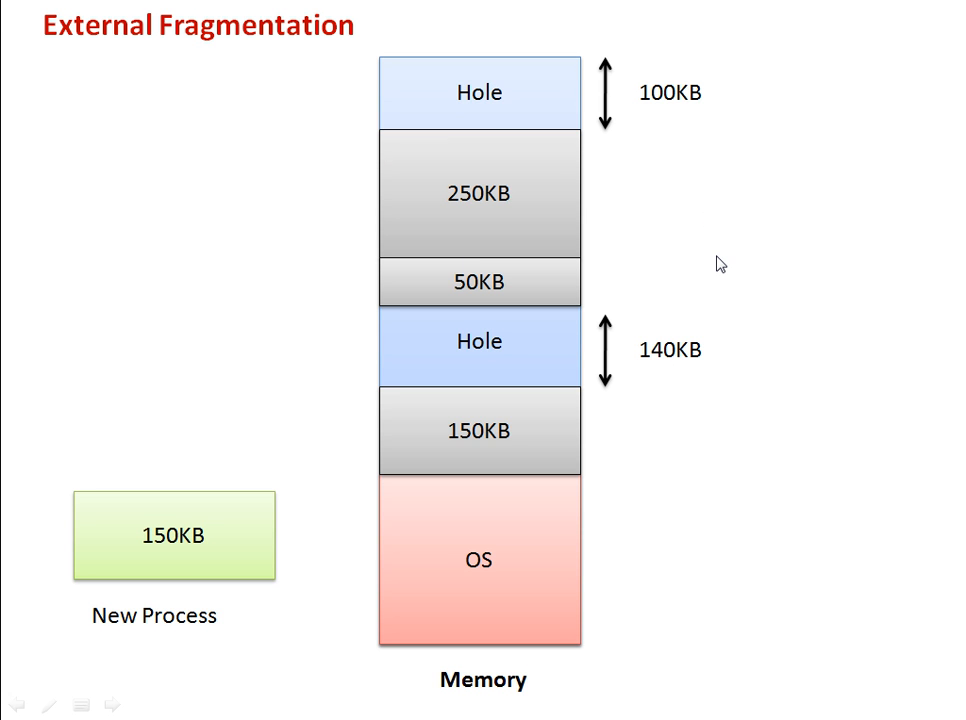
mouse_move(614, 85)
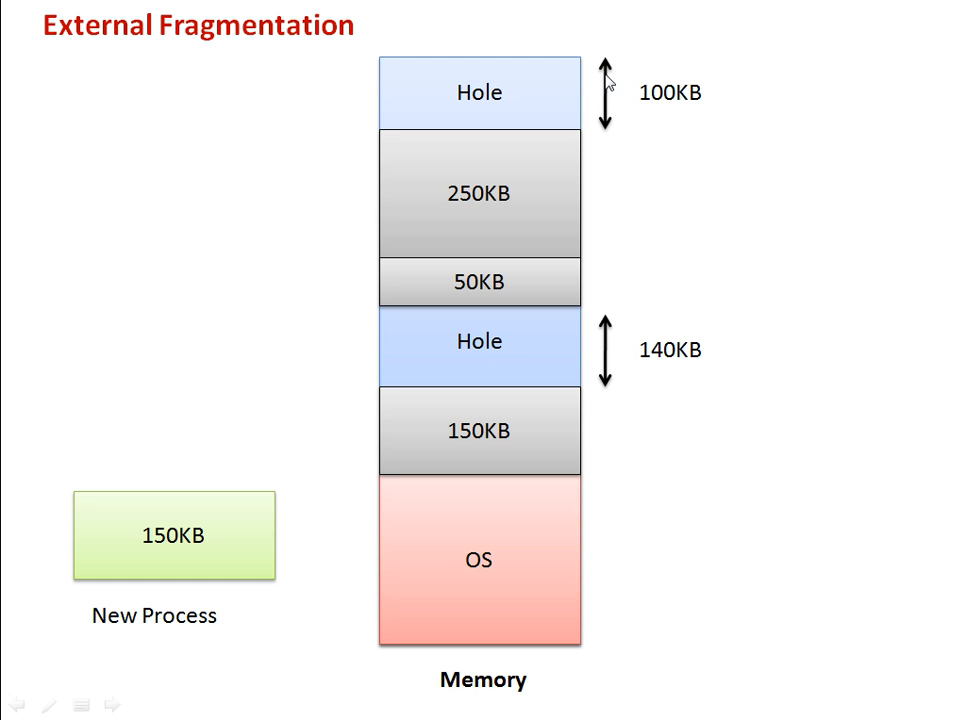
mouse_move(86, 481)
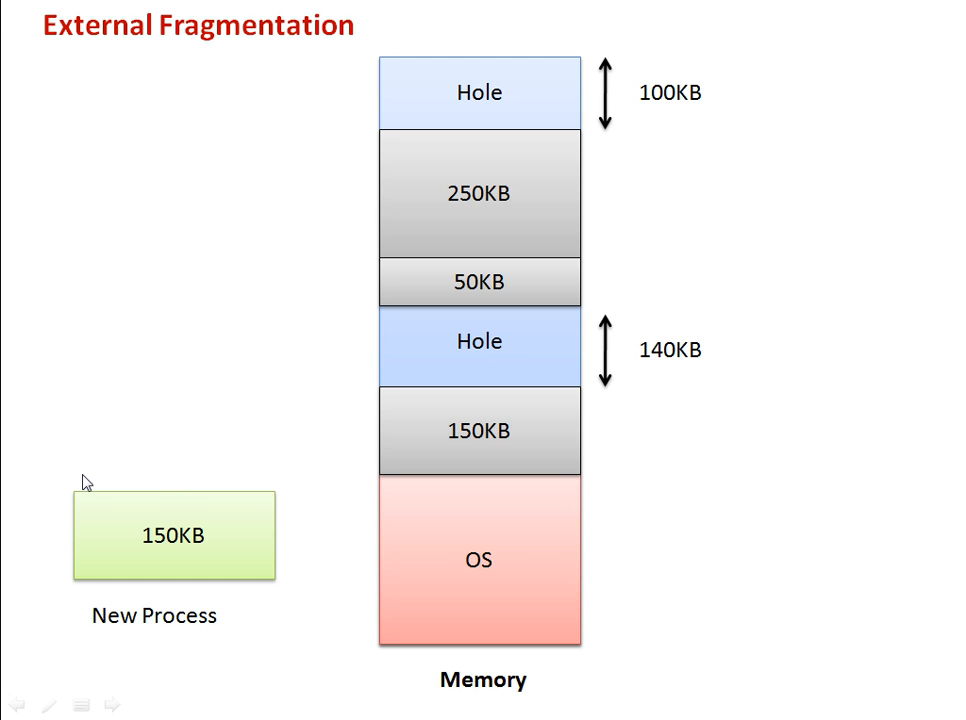
mouse_move(243, 377)
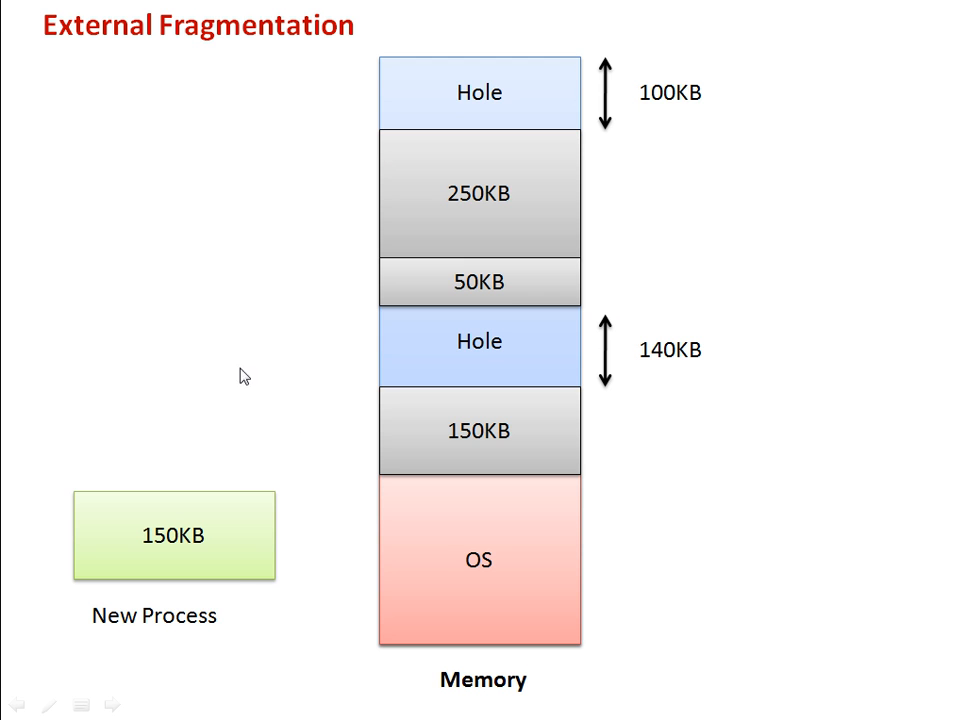
mouse_move(192, 245)
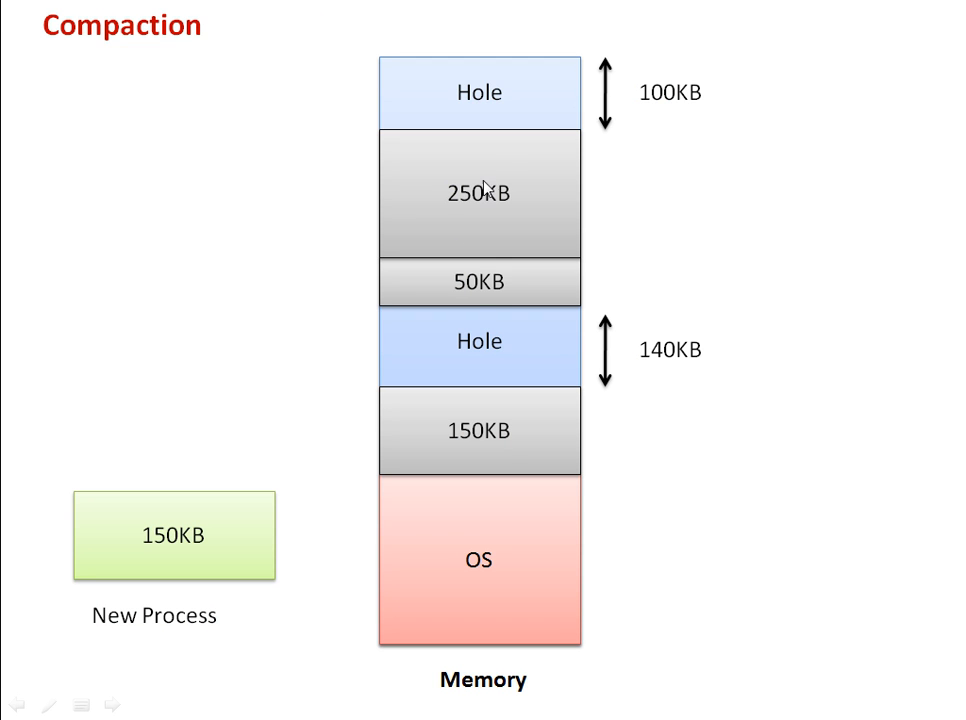
mouse_move(493, 148)
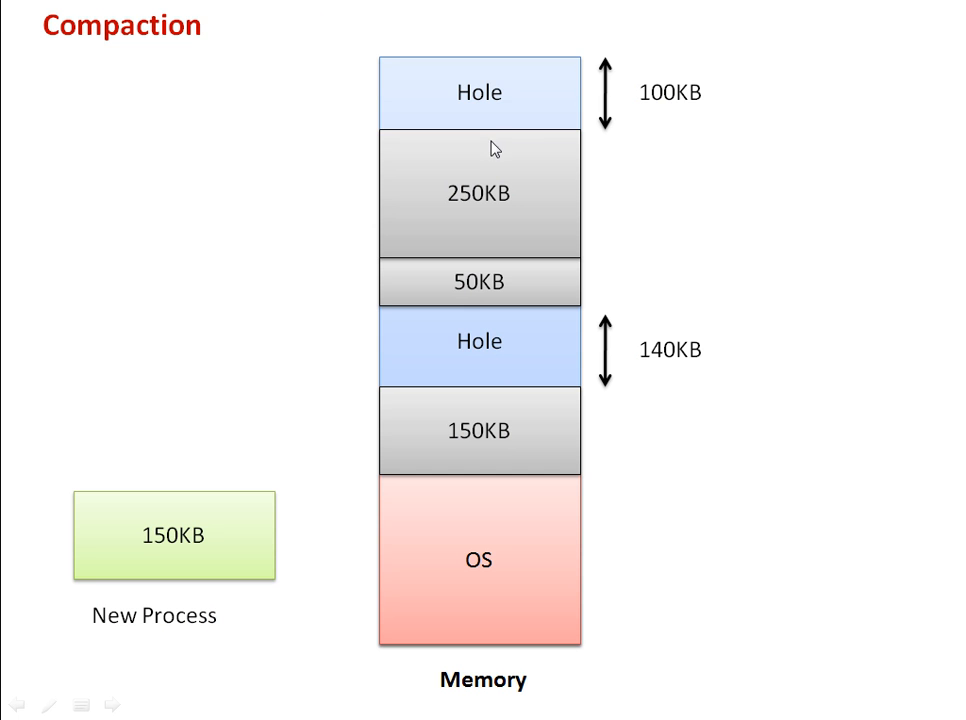
mouse_move(405, 307)
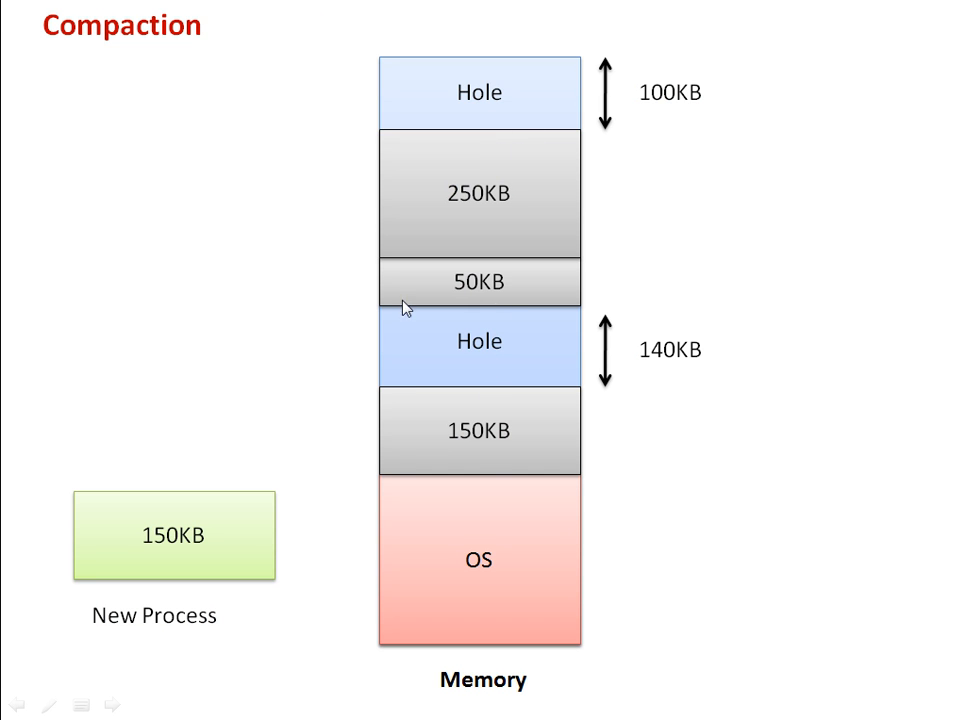
mouse_move(447, 370)
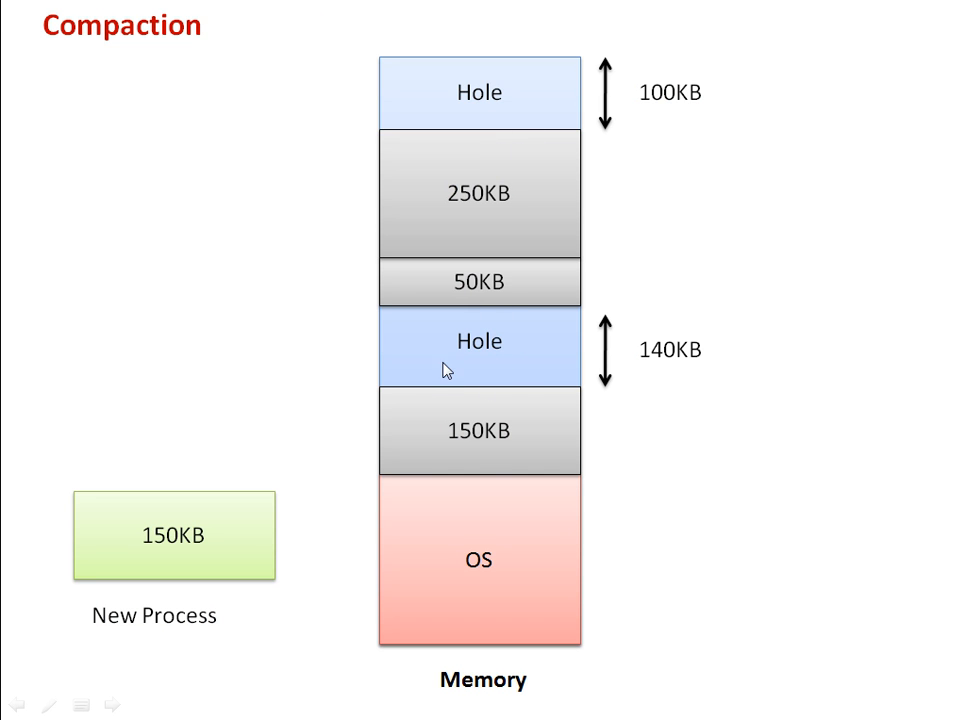
mouse_move(510, 393)
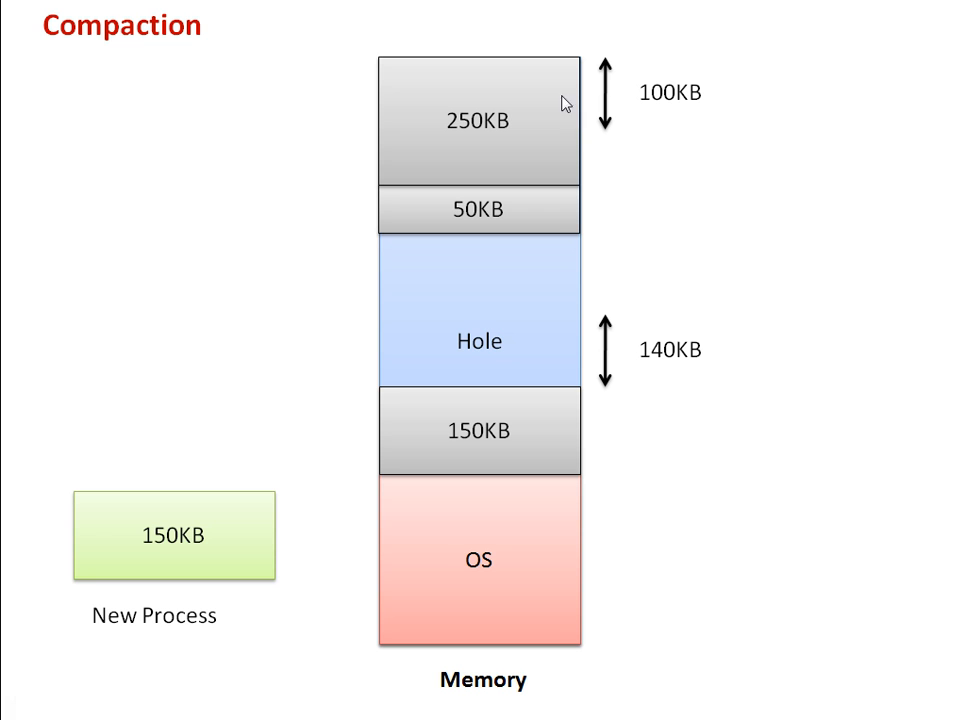
mouse_move(516, 158)
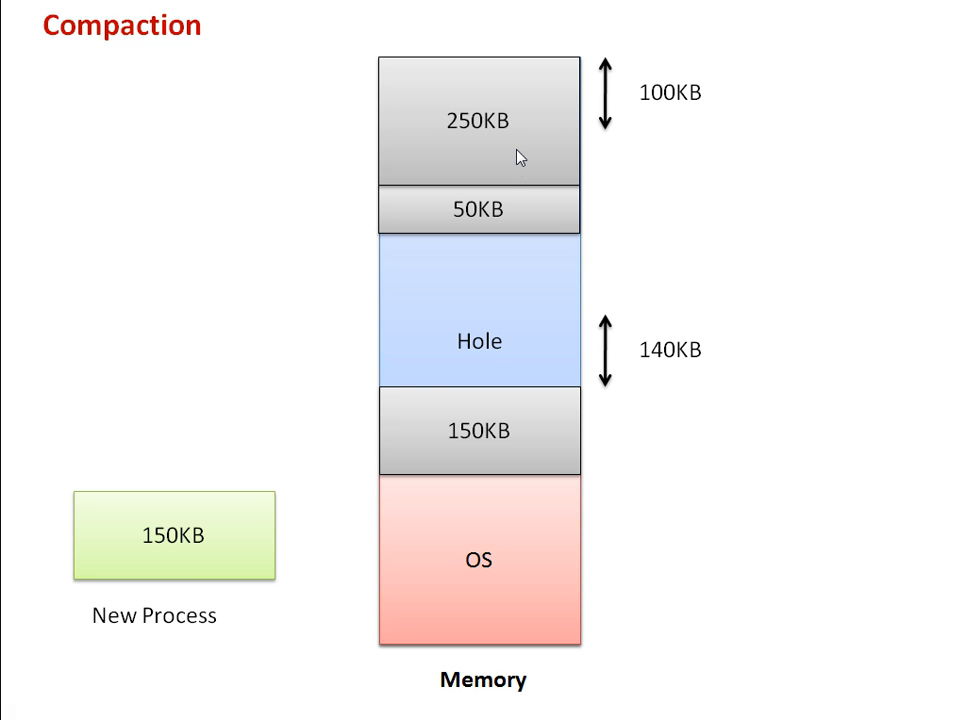
mouse_move(540, 430)
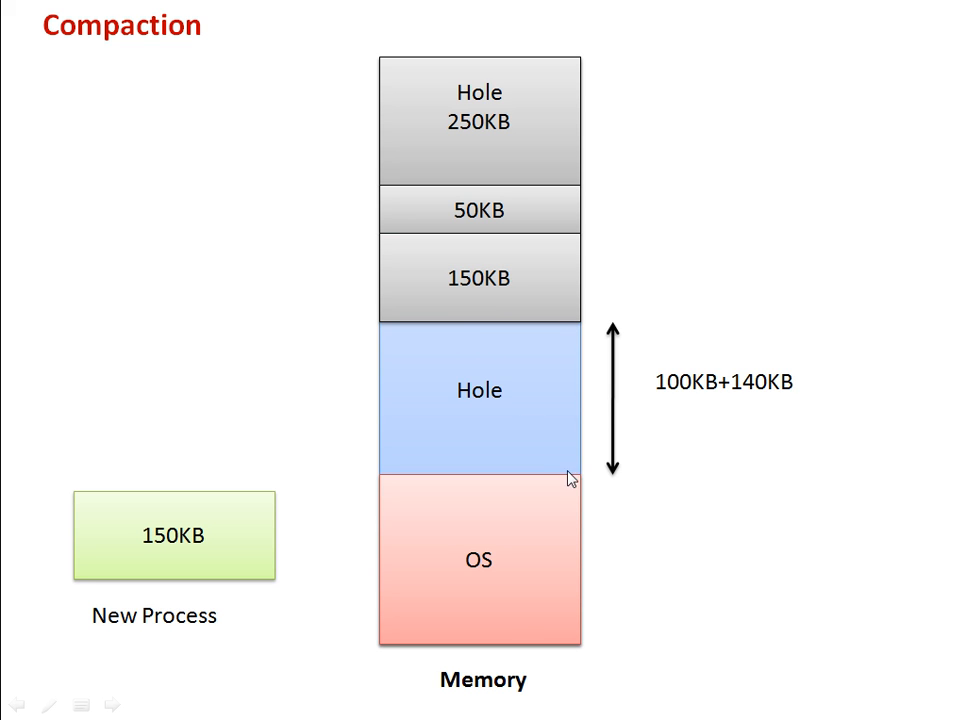
mouse_move(687, 403)
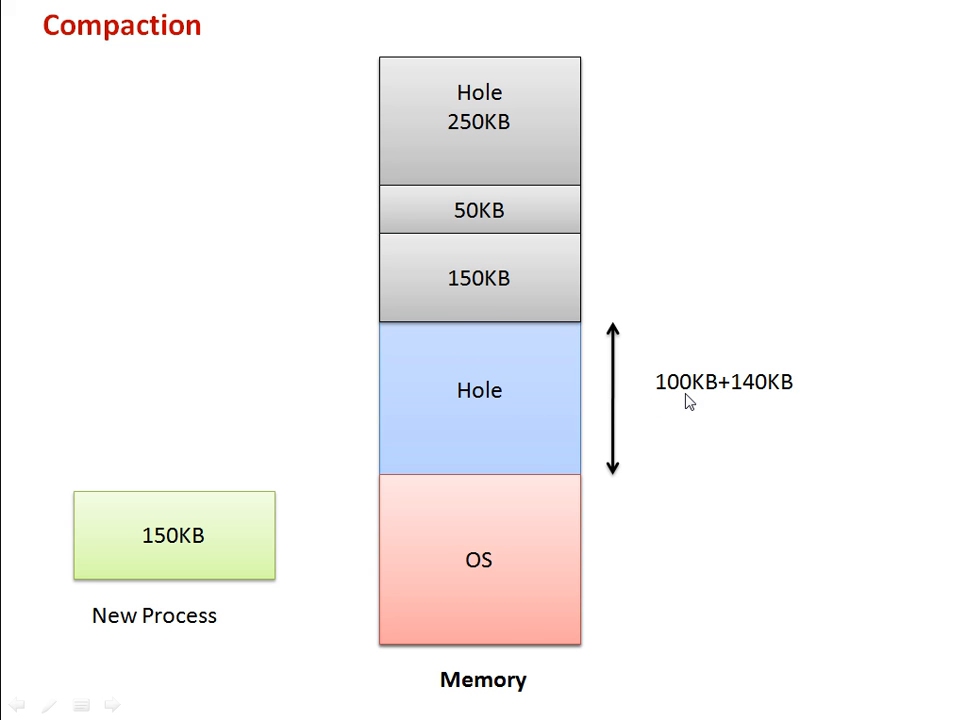
mouse_move(793, 399)
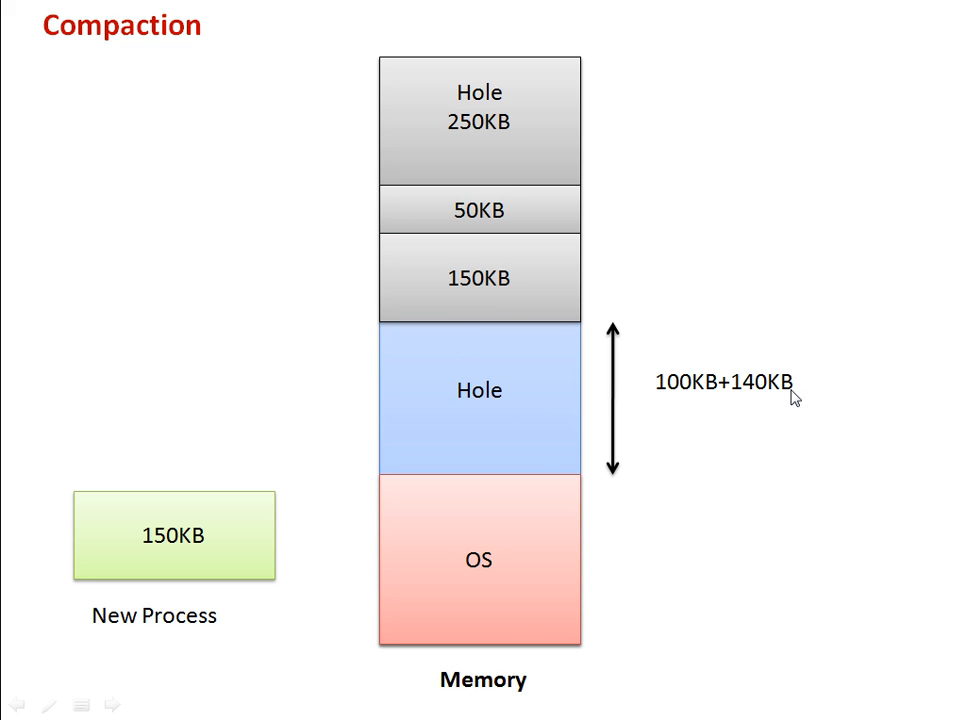
mouse_move(133, 589)
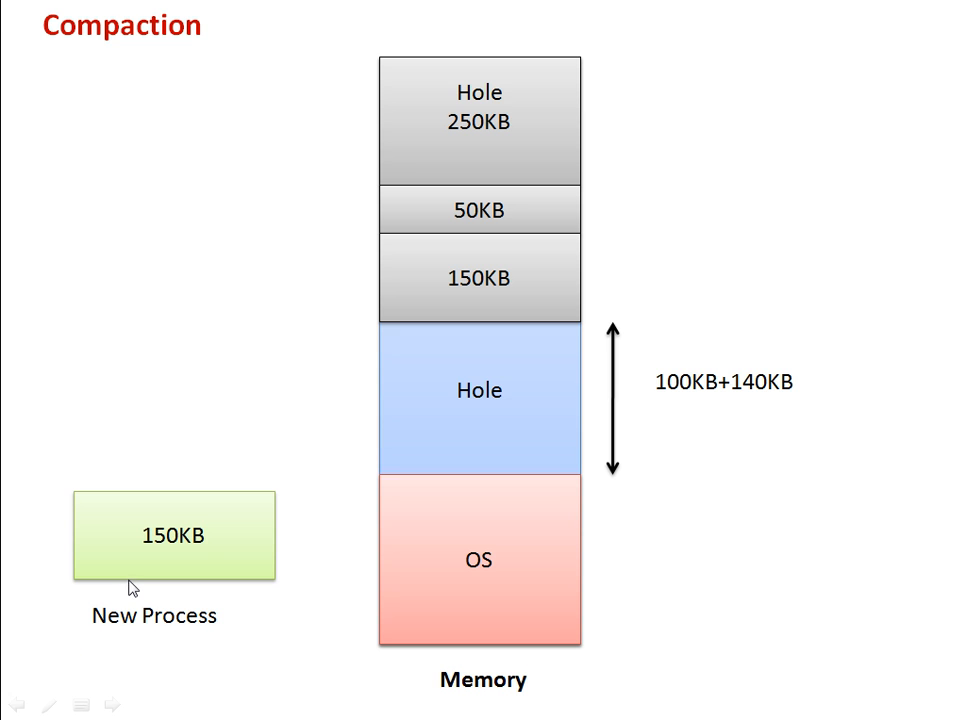
mouse_move(271, 391)
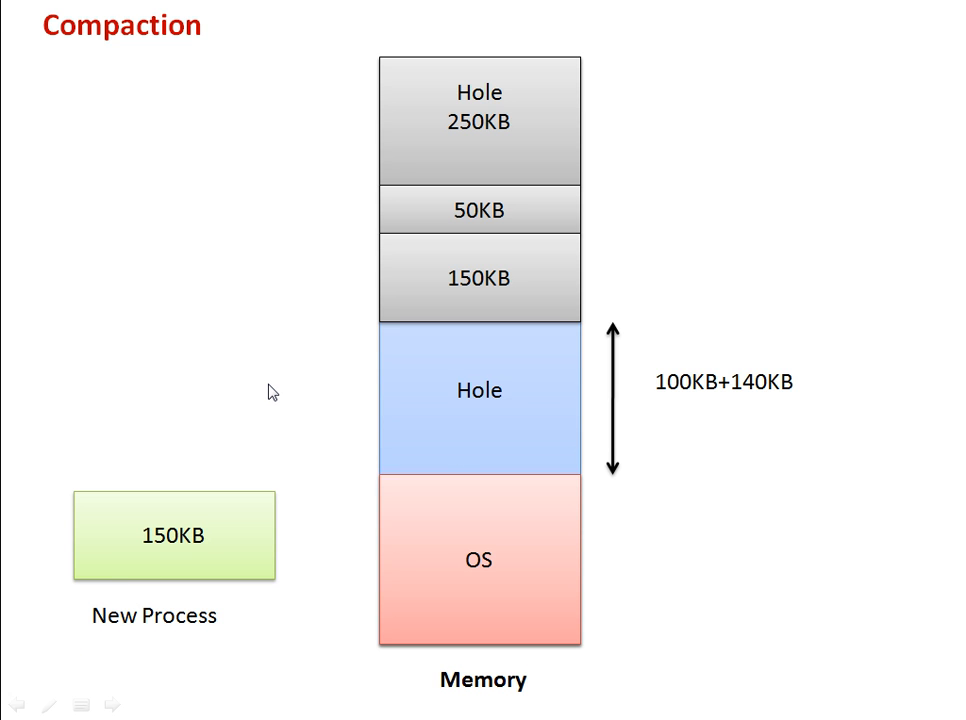